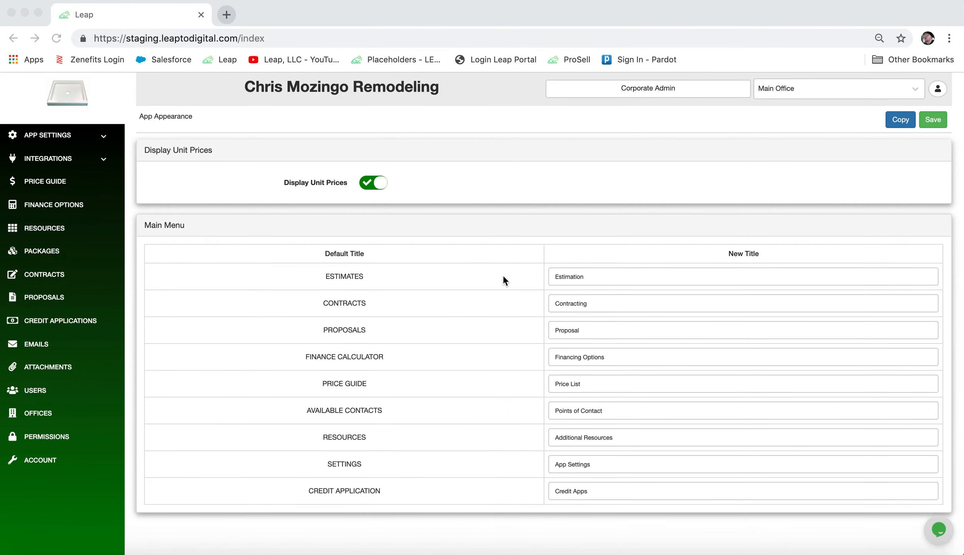
mouse_move(455, 174)
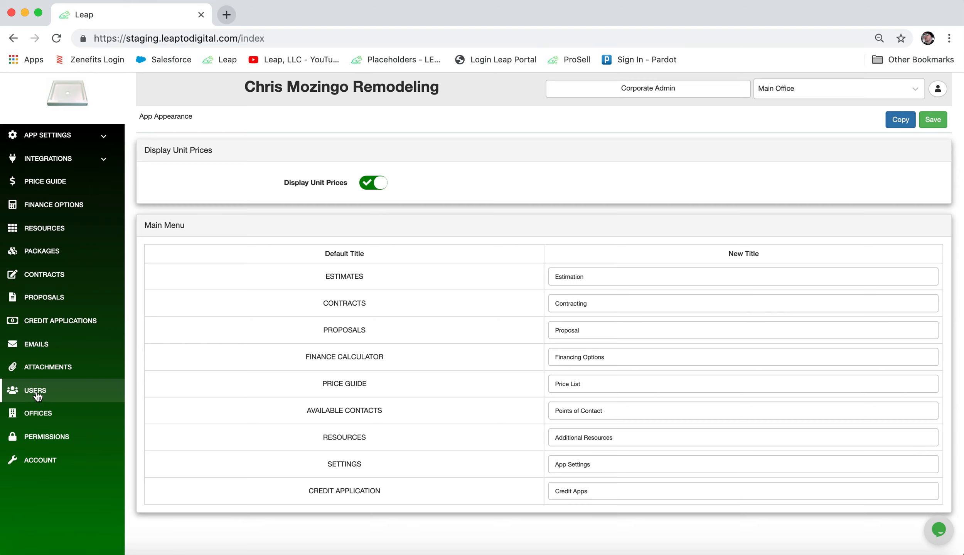
Open the Users admin page listing the four existing accounts.
left_click(35, 390)
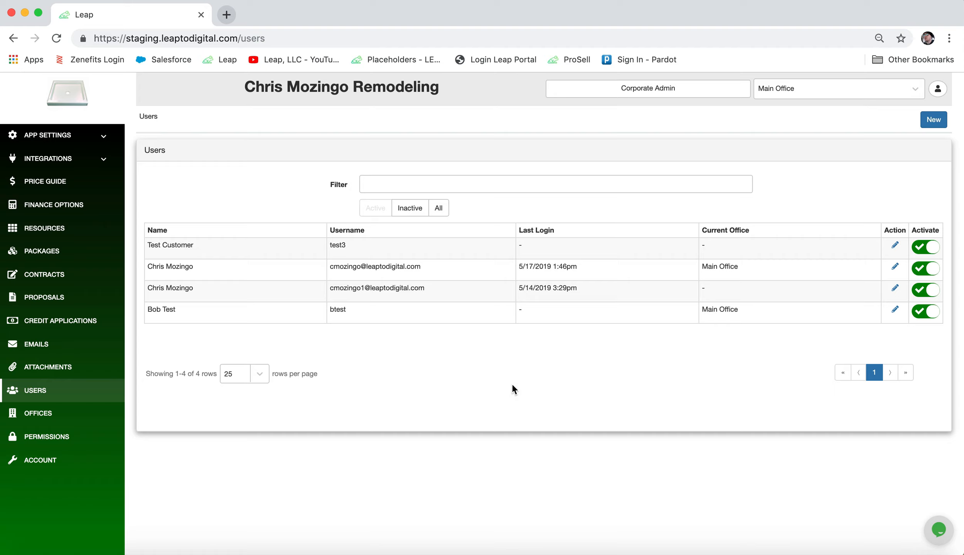
mouse_move(557, 138)
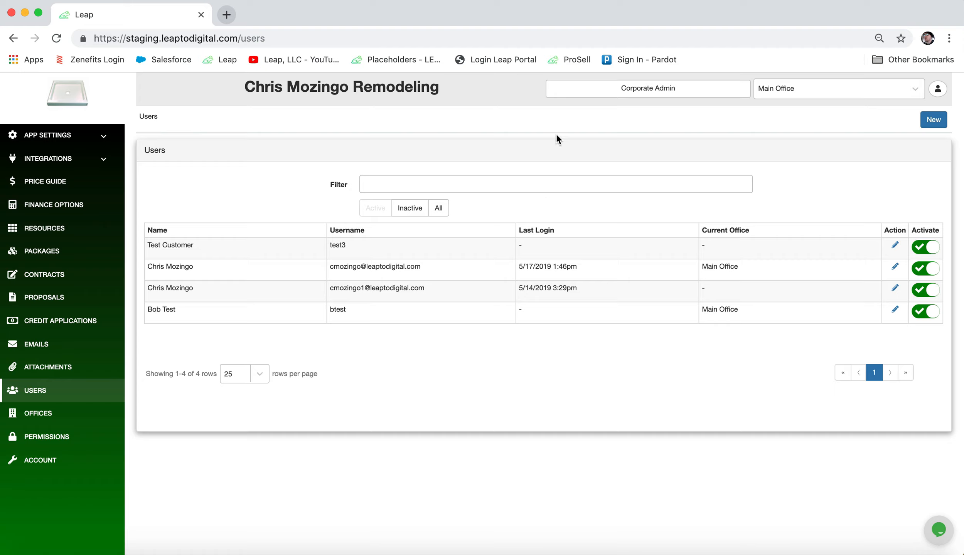
mouse_move(934, 119)
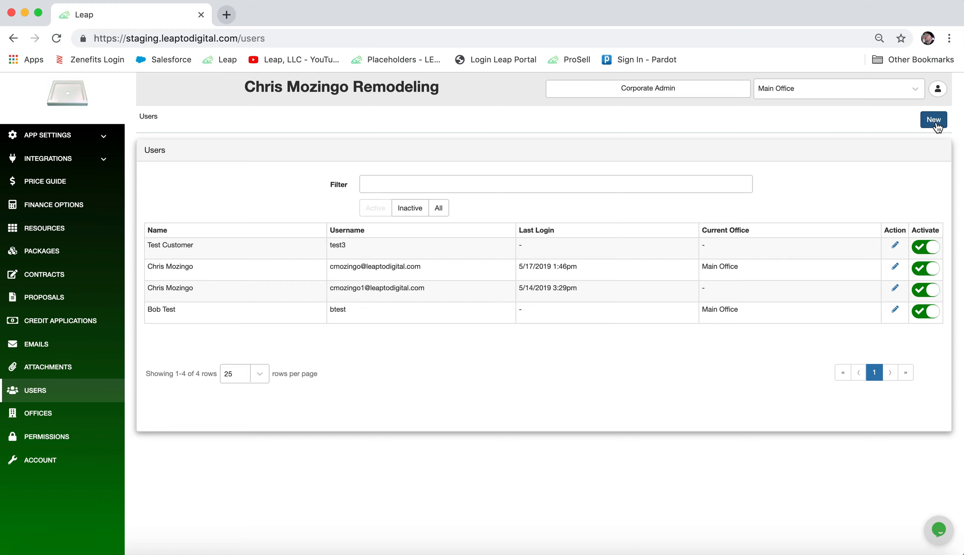
Create a new user with first name Test and last name Salesman.
left_click(932, 119)
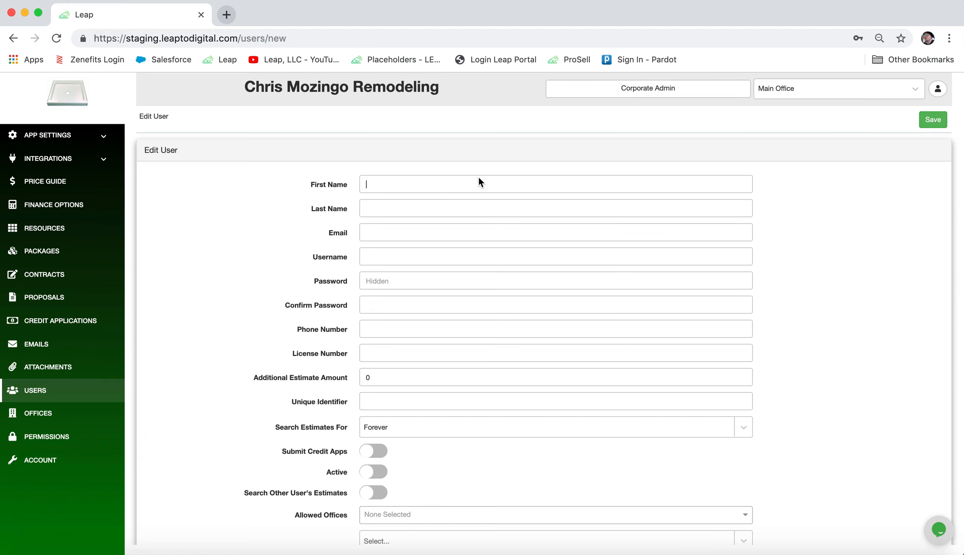
type("Test")
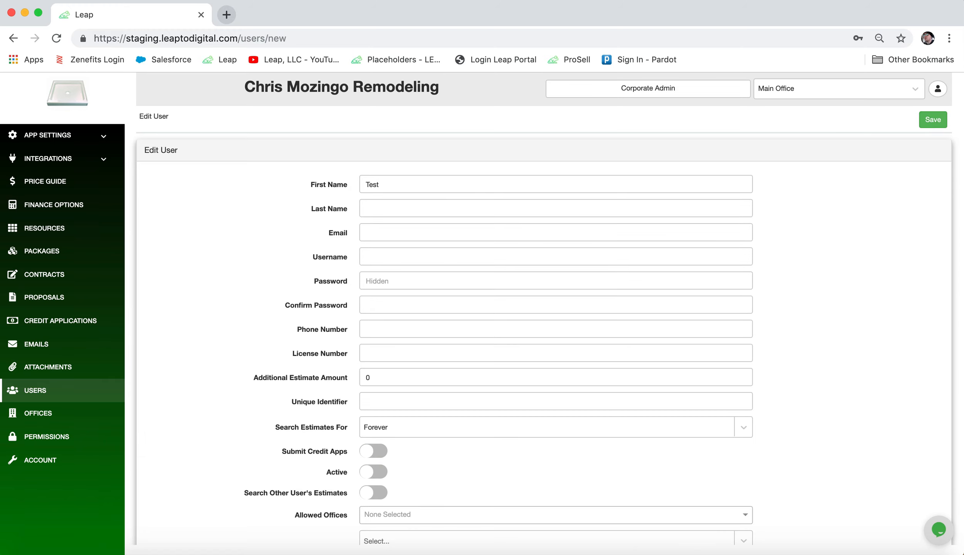
type("Sales")
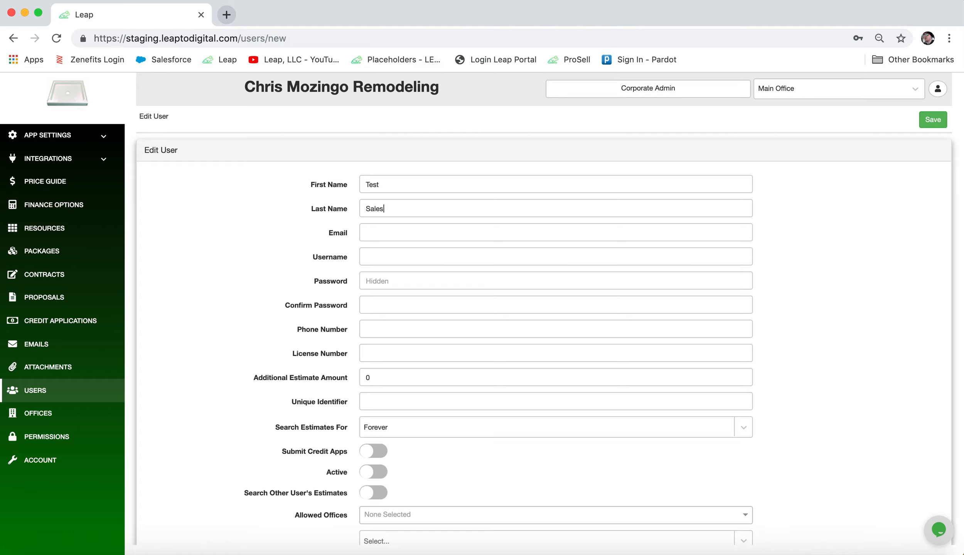
type("man")
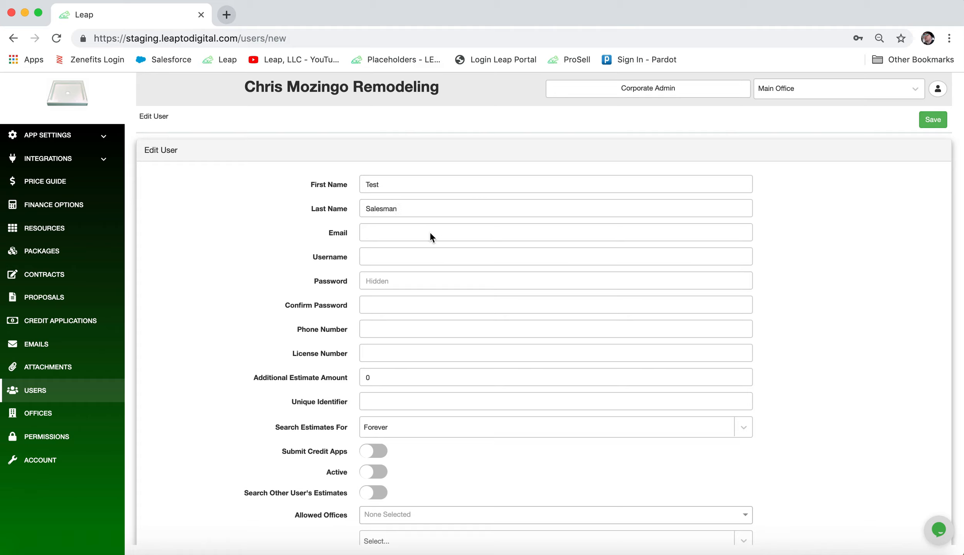
type("test@")
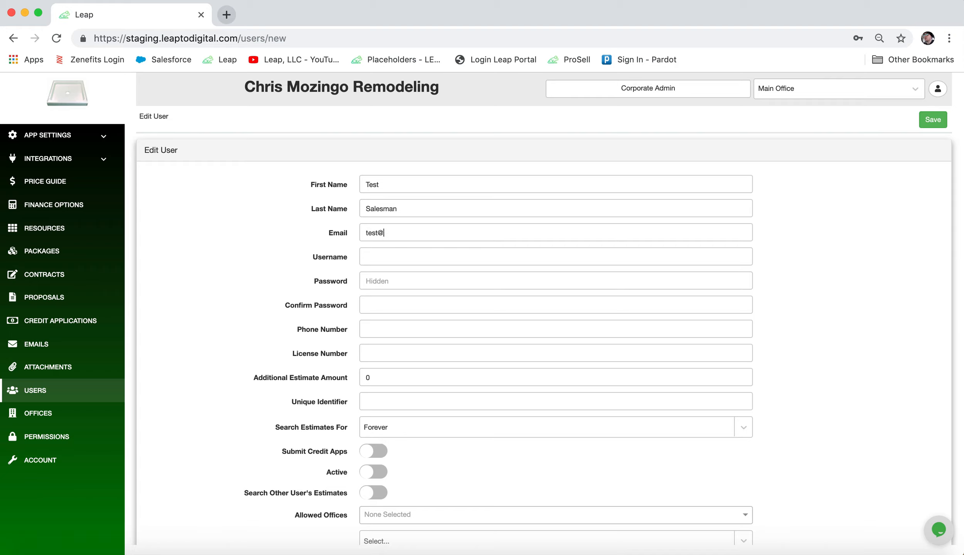
type("123.com")
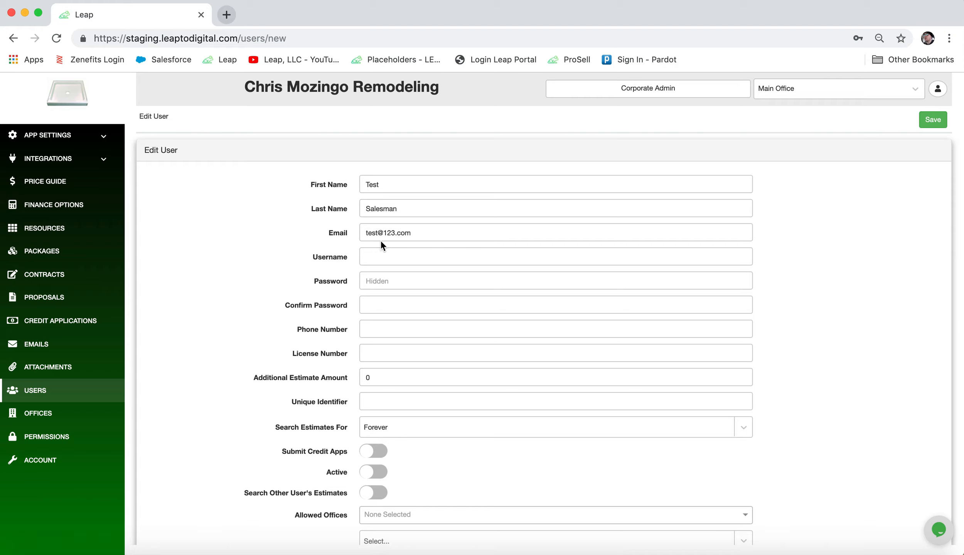
mouse_move(421, 238)
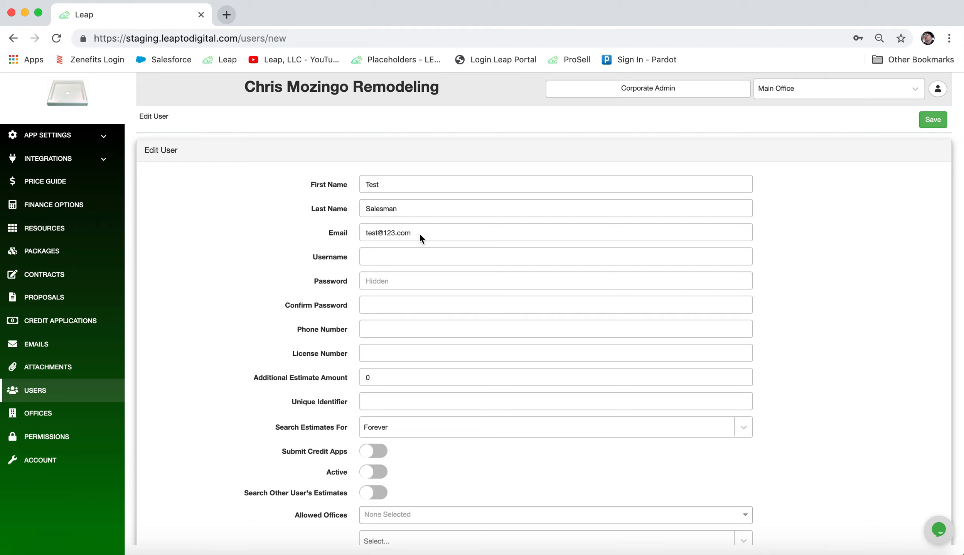
double_click(388, 232)
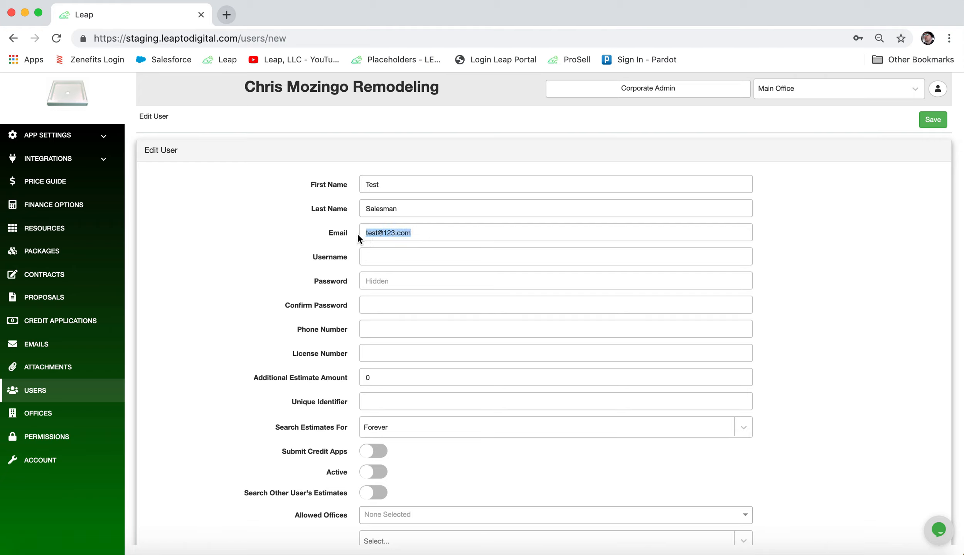
mouse_move(388, 260)
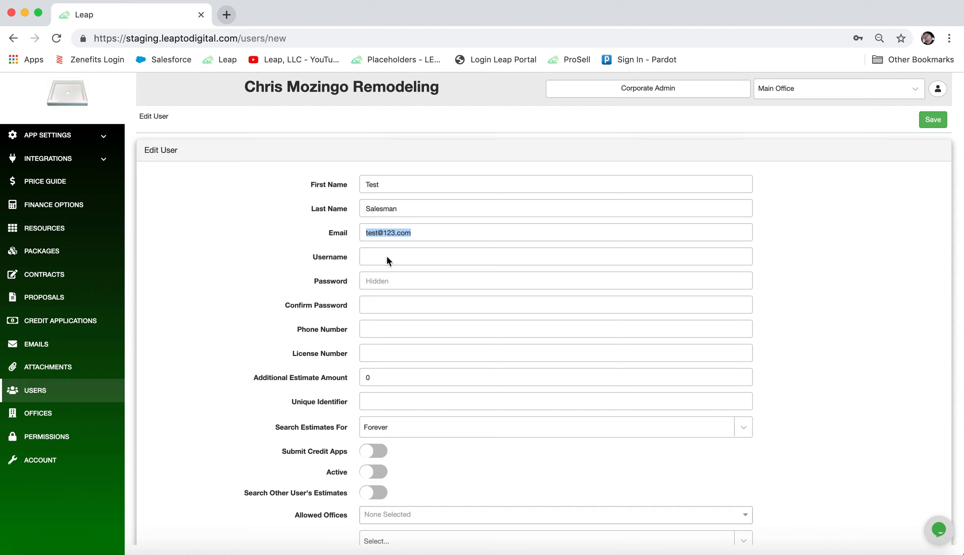
type("test@123.com")
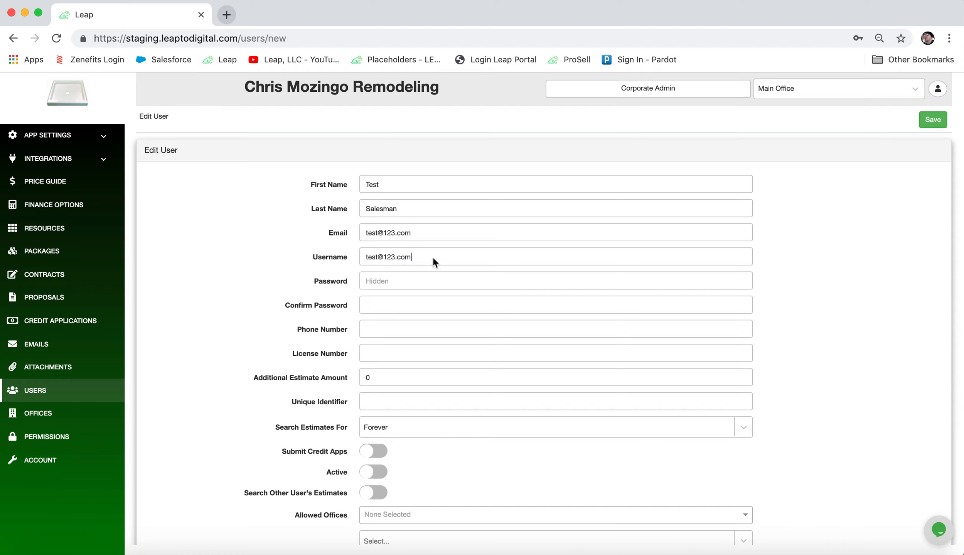
left_click(553, 281)
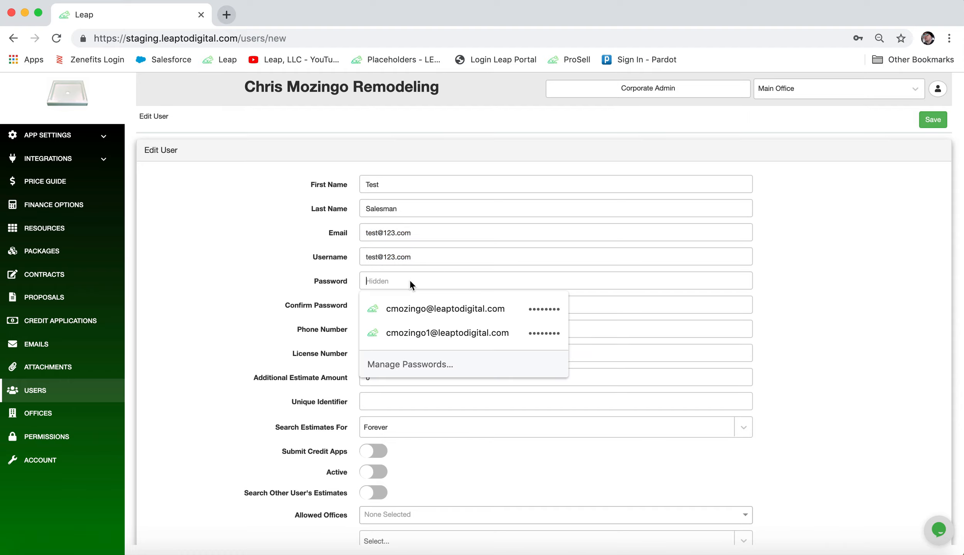
type("••••")
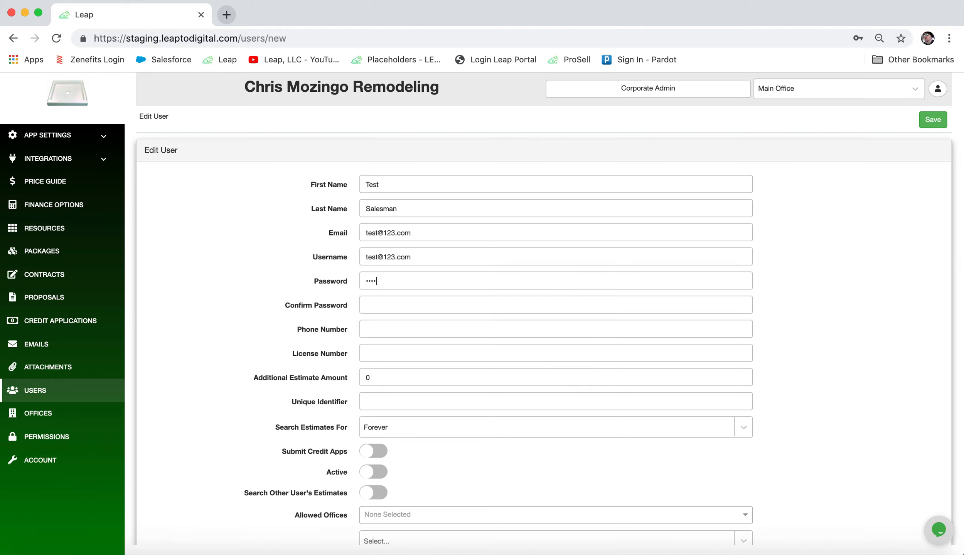
left_click(554, 305)
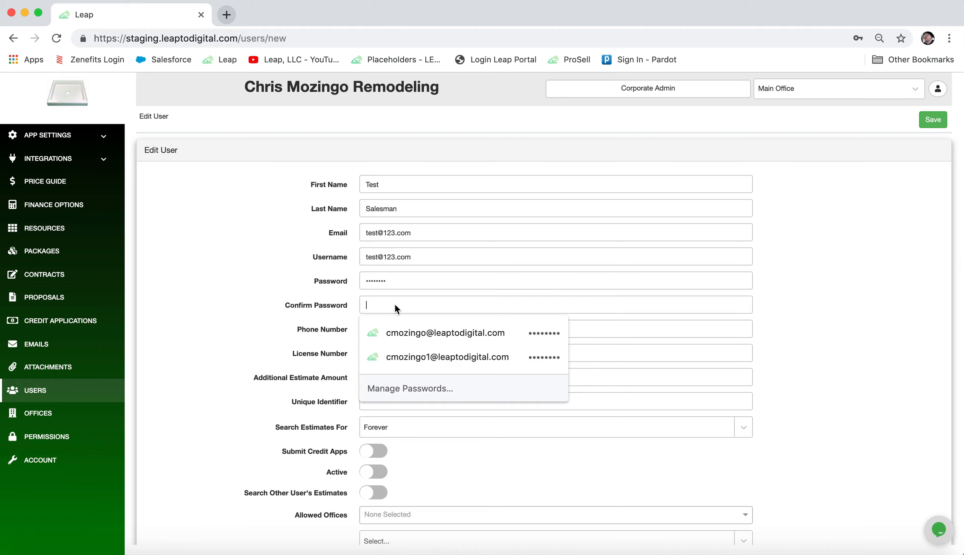
type("a")
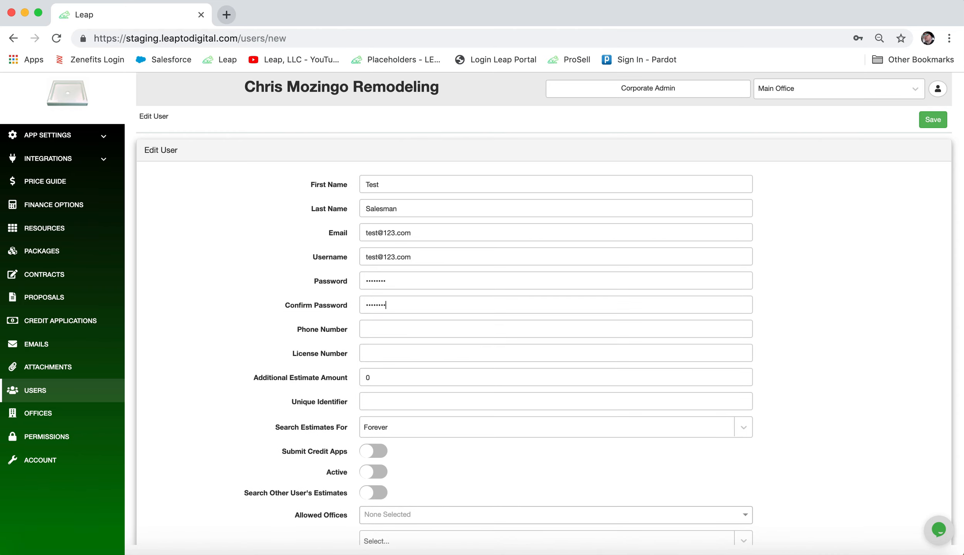
left_click(553, 328)
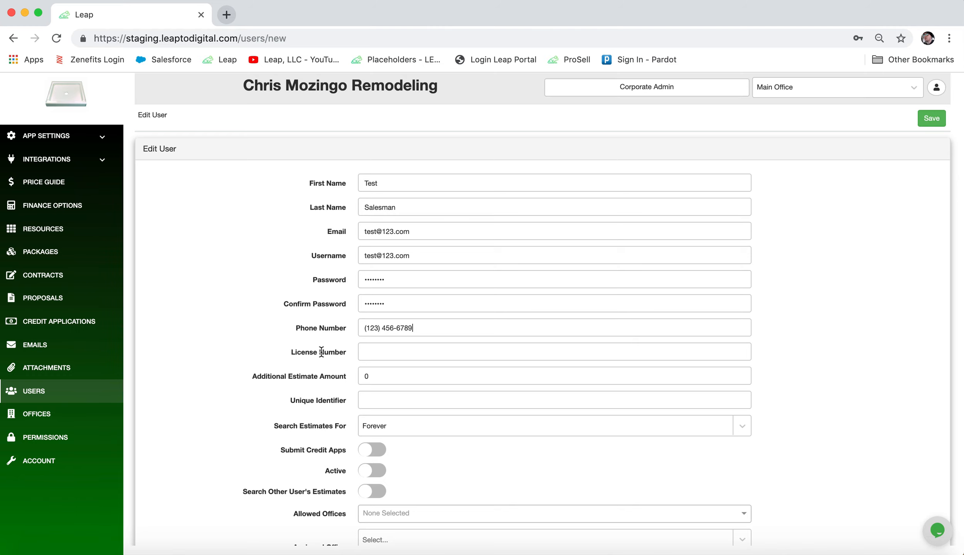
scroll("down", 3)
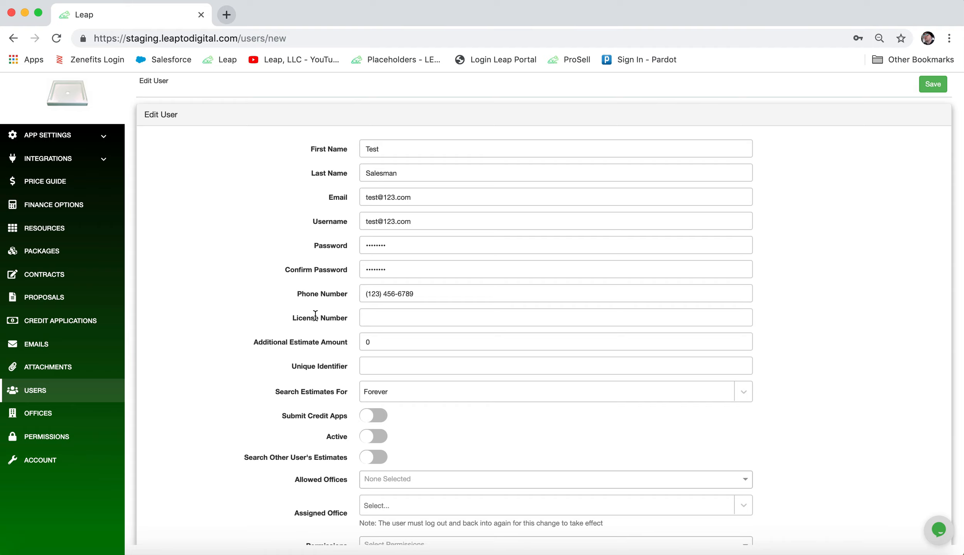
left_click(554, 318)
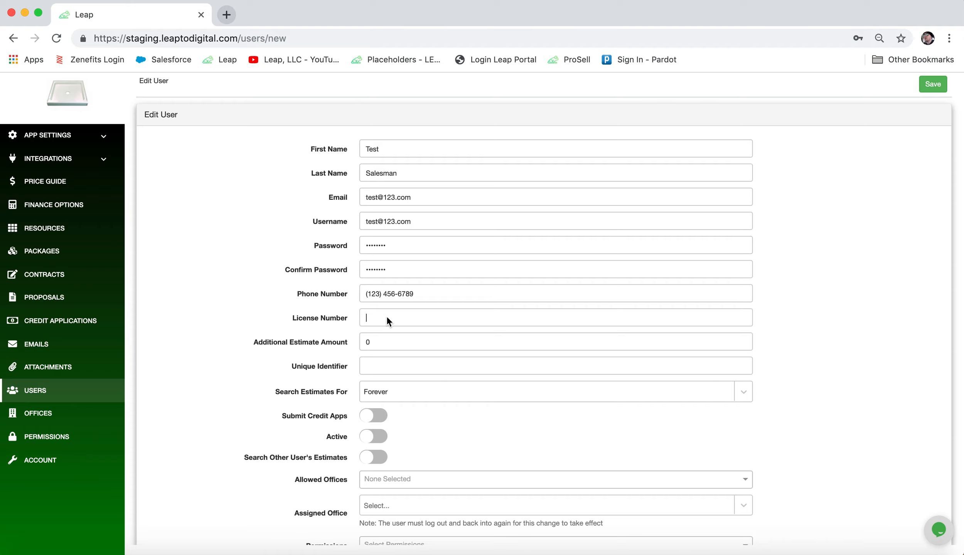
mouse_move(396, 327)
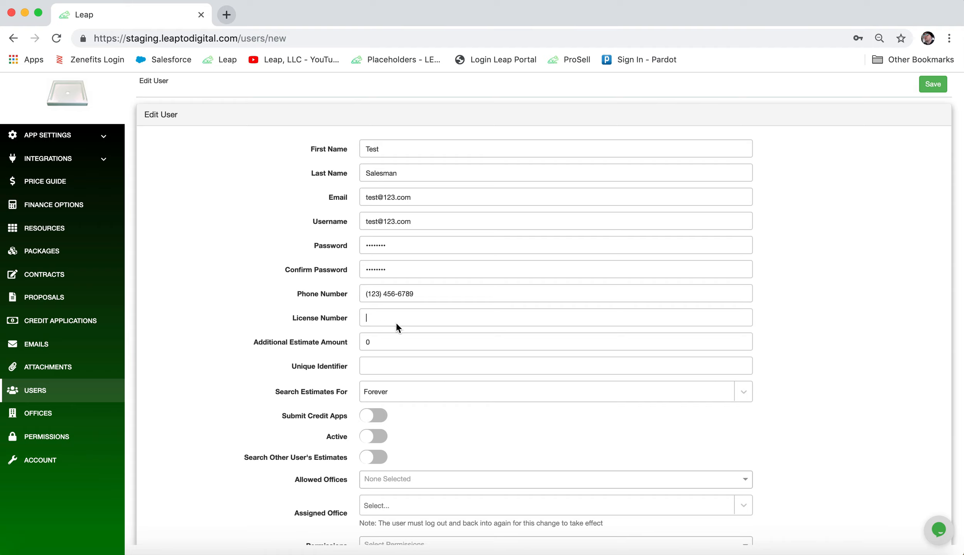
scroll("down", 3)
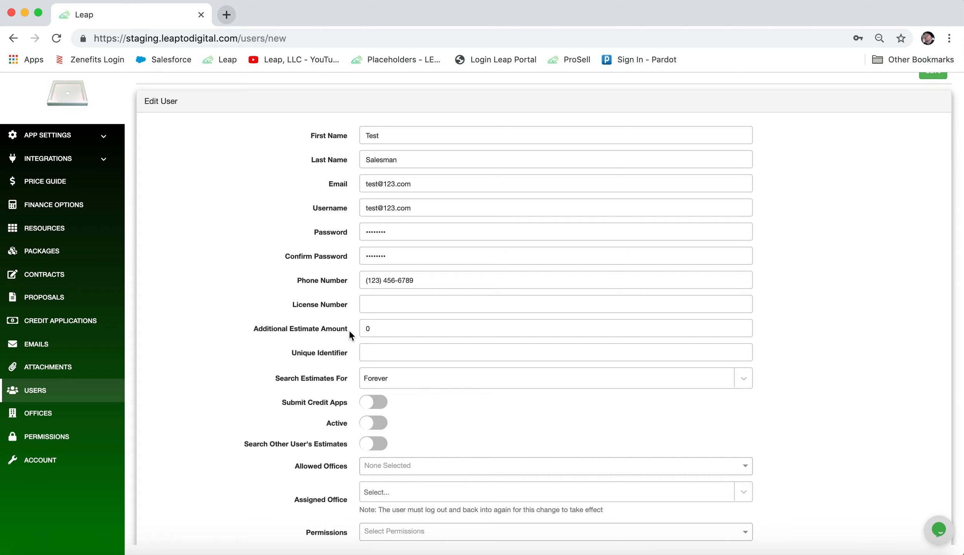
mouse_move(303, 339)
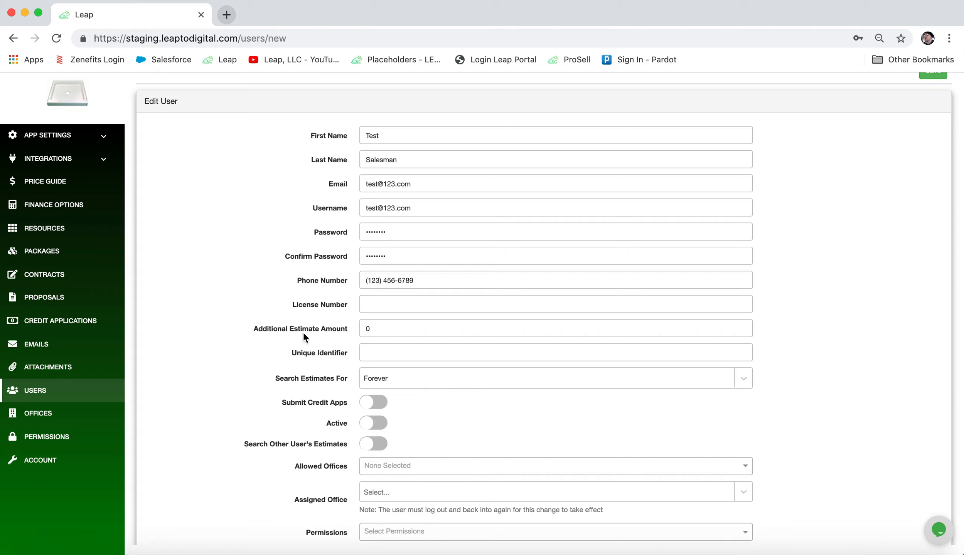
left_click(554, 352)
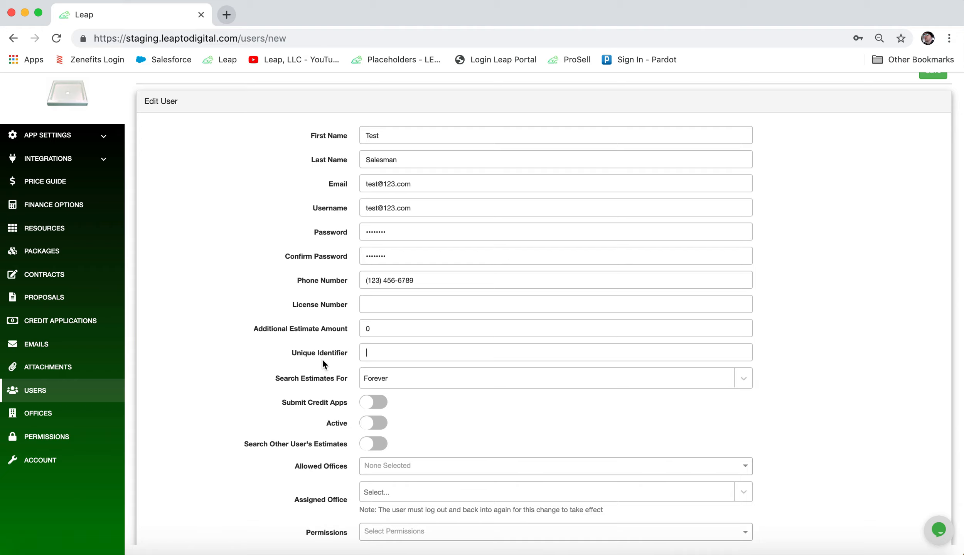
mouse_move(372, 359)
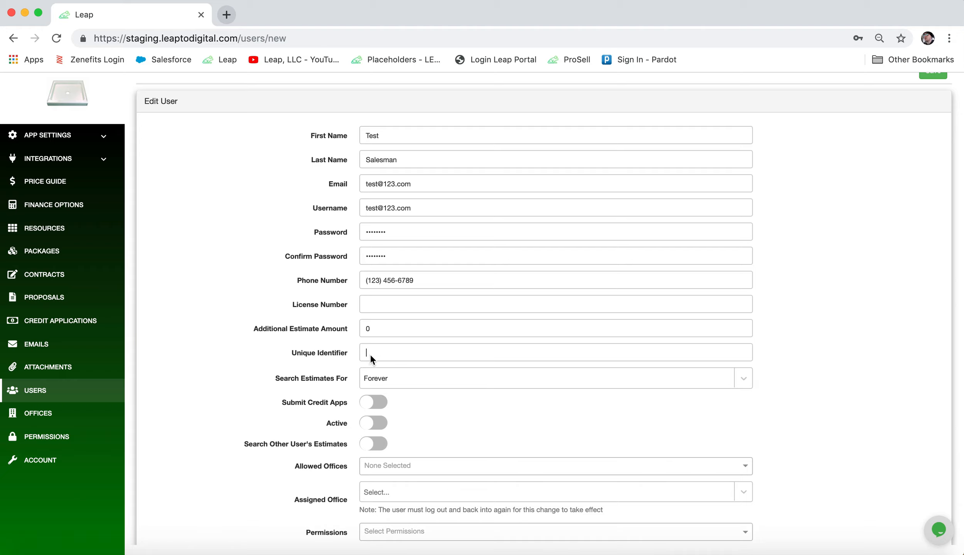
mouse_move(621, 395)
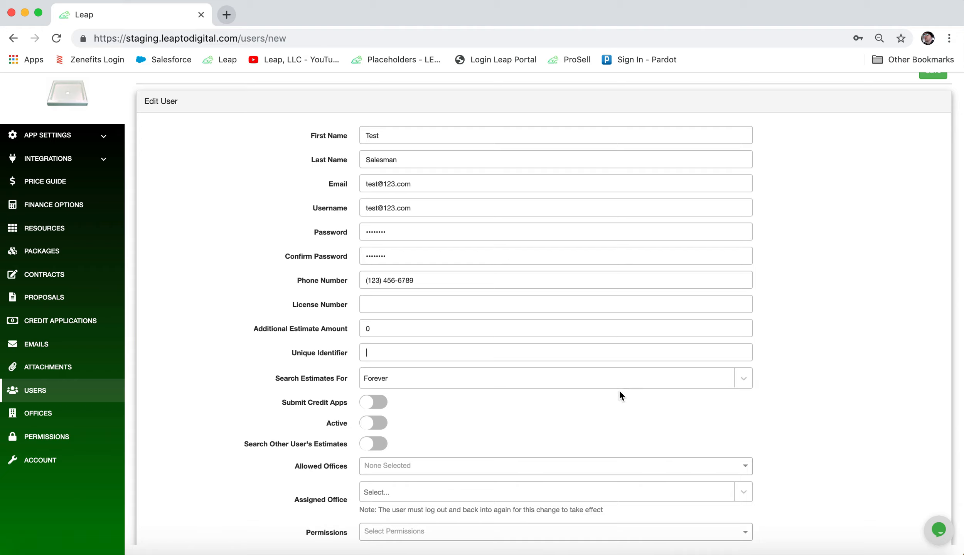
scroll("down", 3)
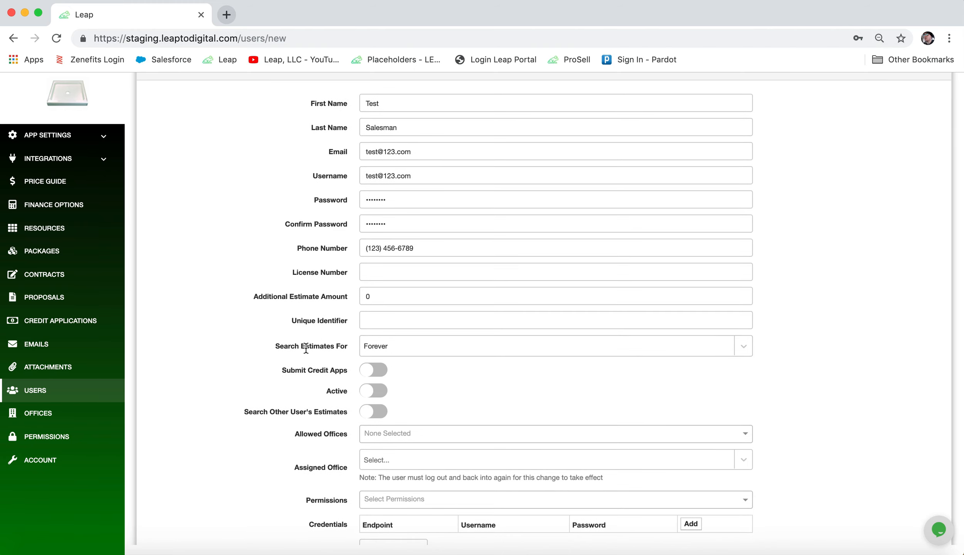
Keep the Search Estimates For range set to Forever.
left_click(554, 346)
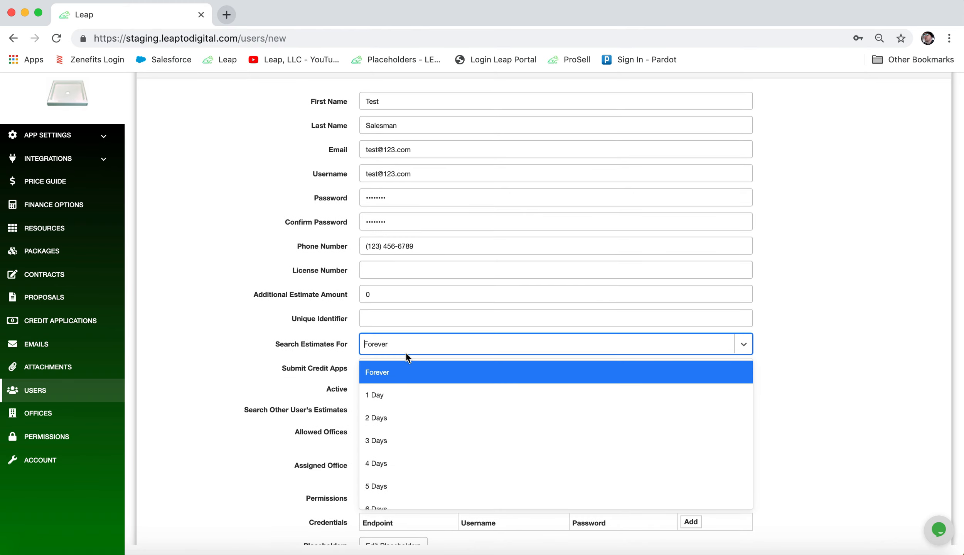
scroll("down", 3)
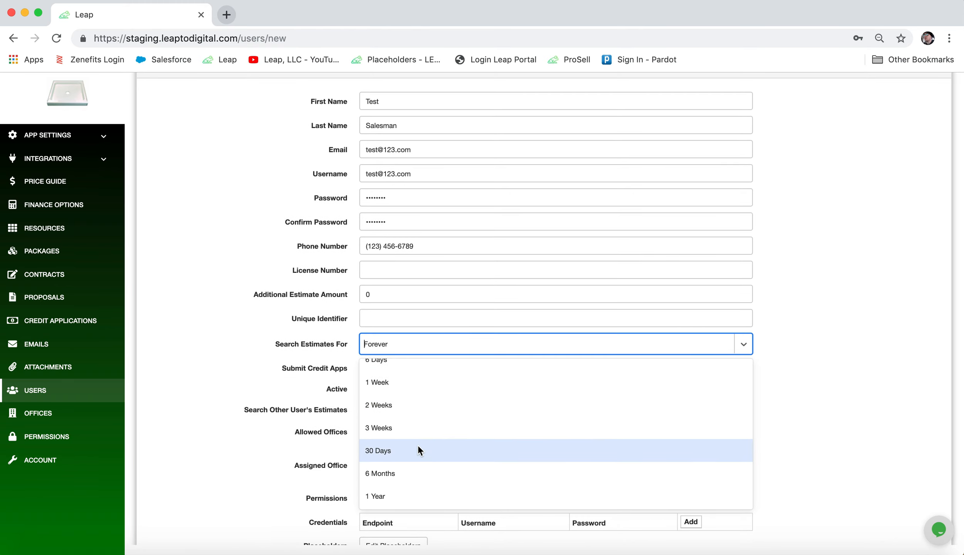
mouse_move(421, 447)
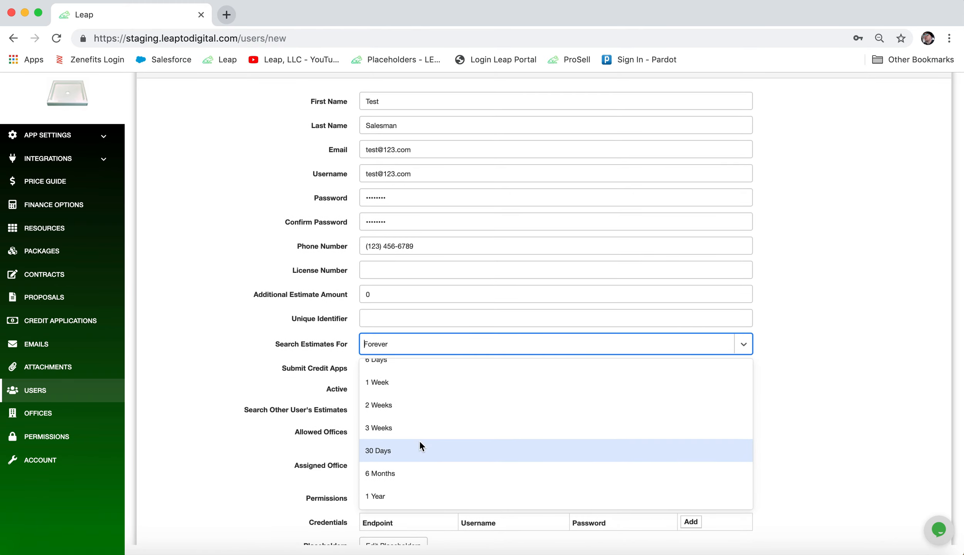
mouse_move(398, 434)
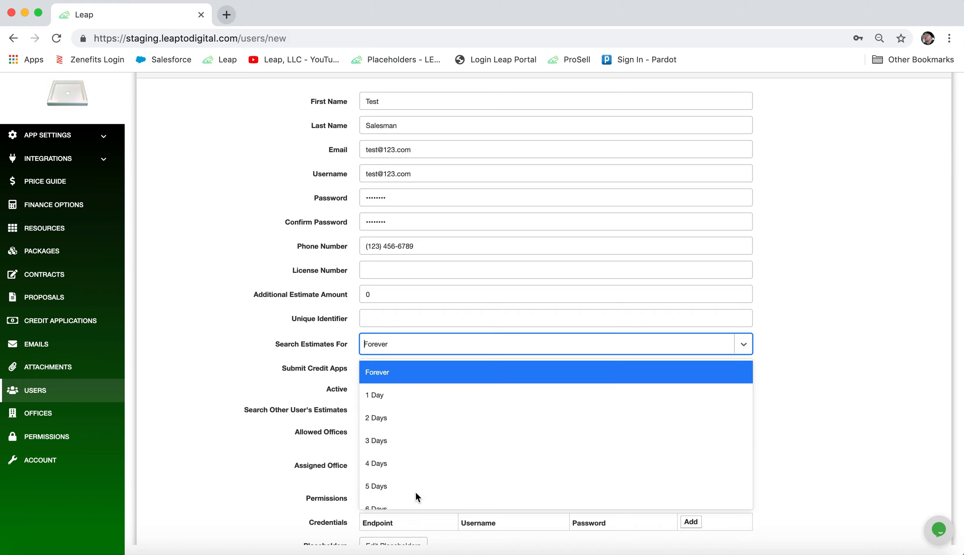
left_click(377, 372)
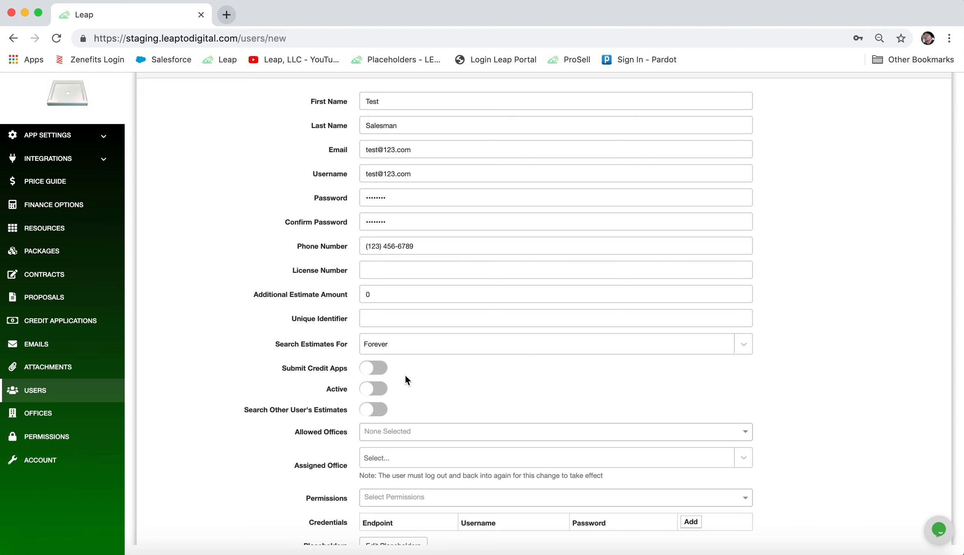
Turn on the Active and Search Other User's Estimates toggles.
scroll("down", 3)
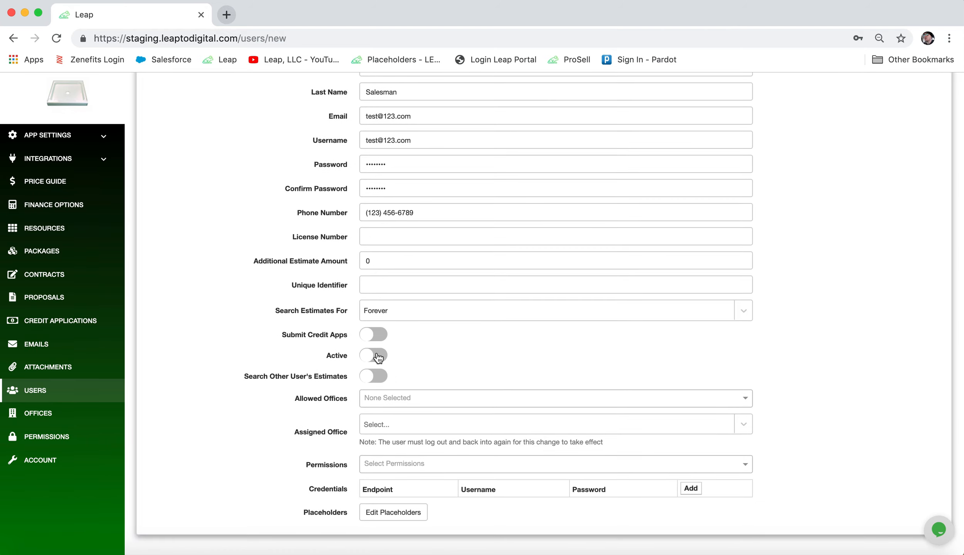
left_click(372, 356)
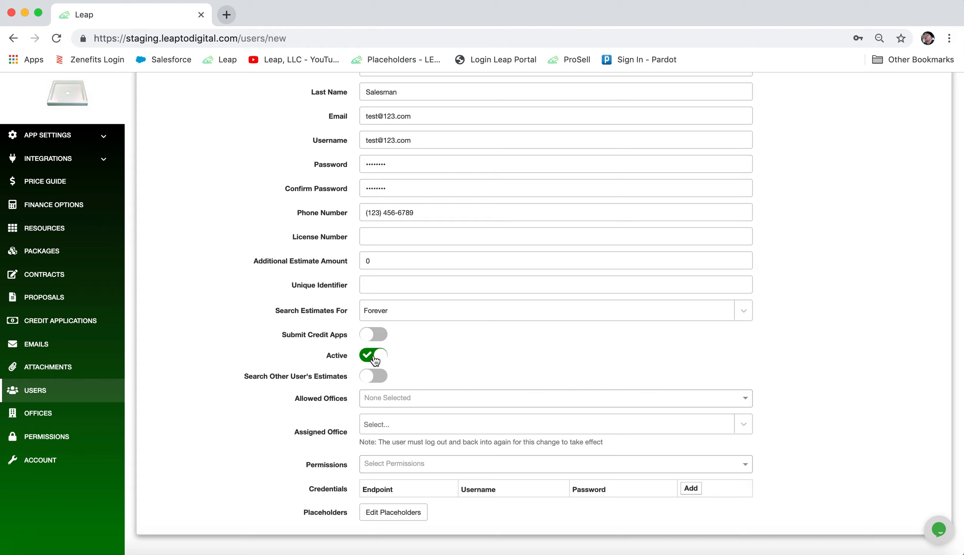
mouse_move(435, 362)
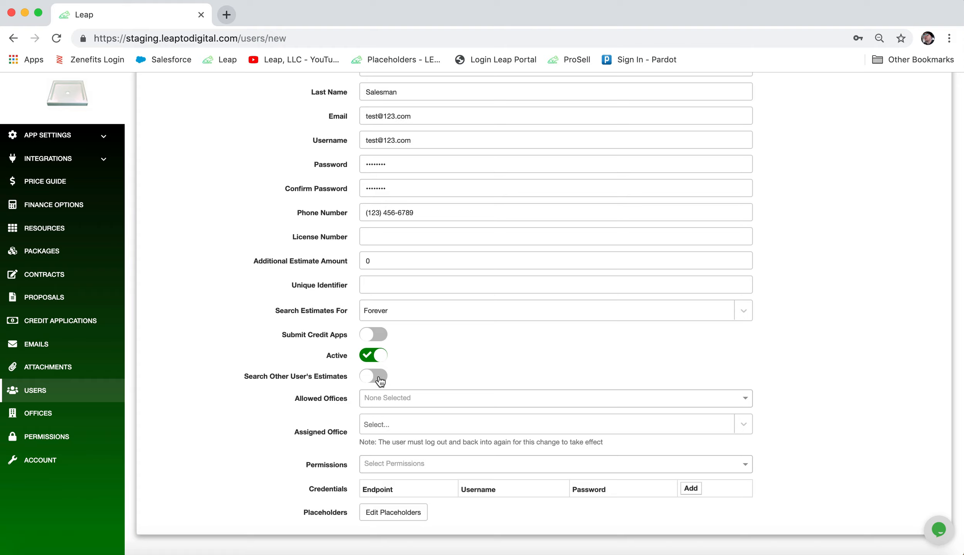
left_click(372, 377)
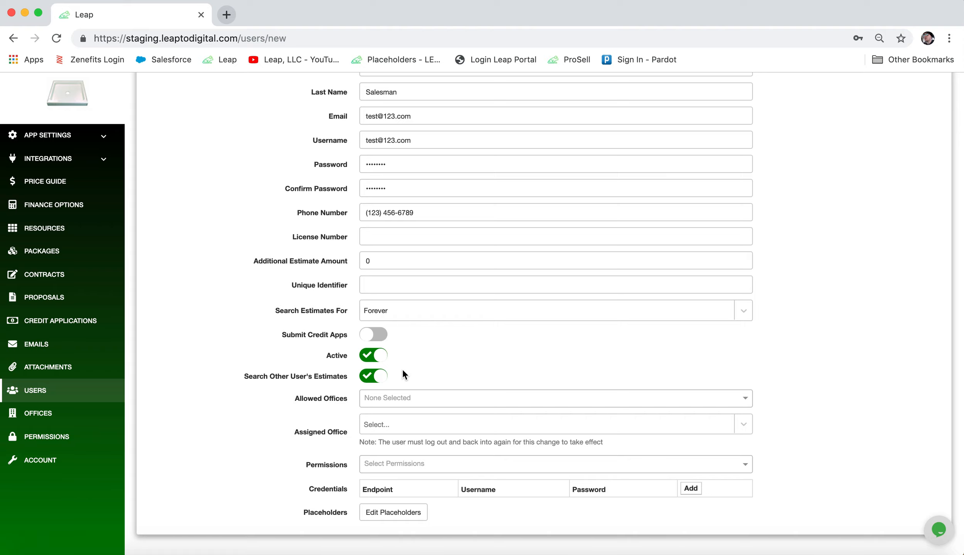
mouse_move(360, 407)
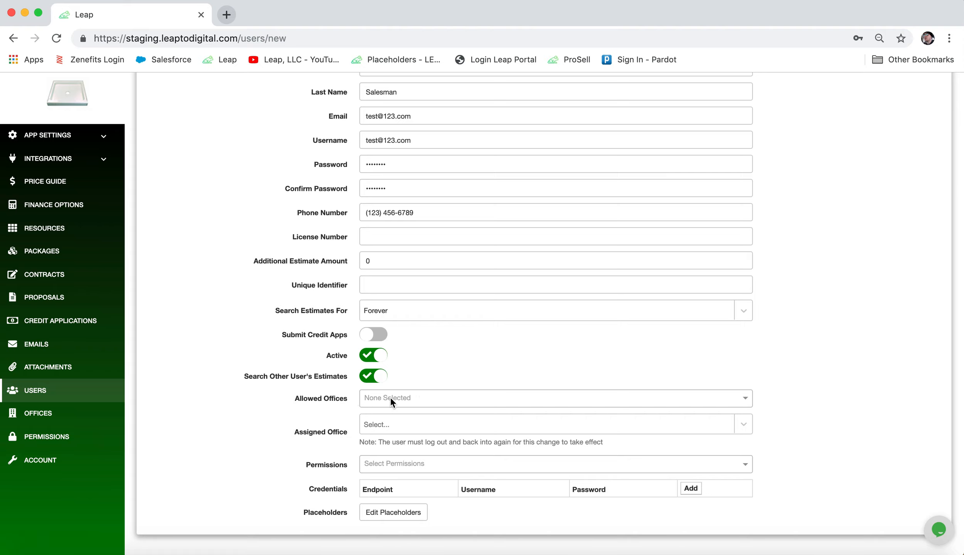
Set Main Office as both the allowed office and the assigned office.
left_click(553, 397)
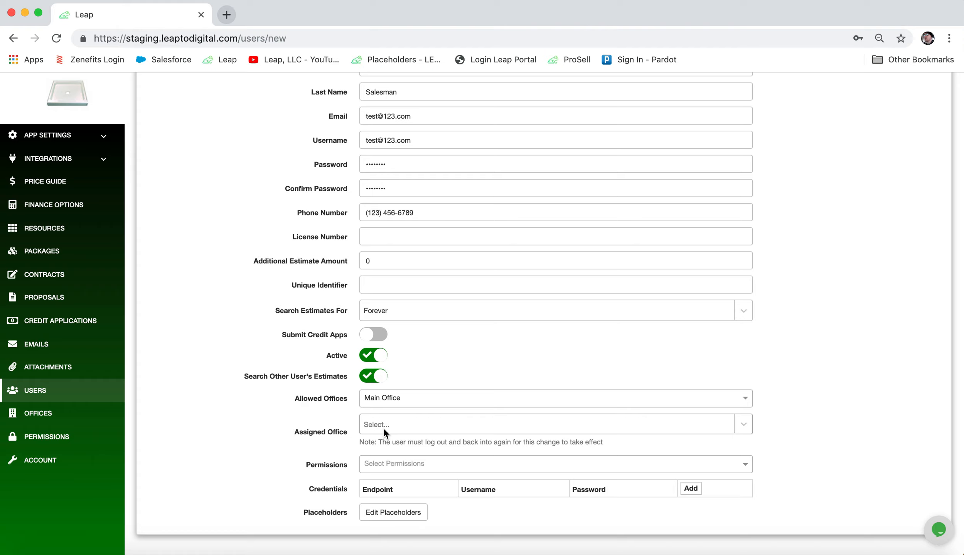
left_click(553, 424)
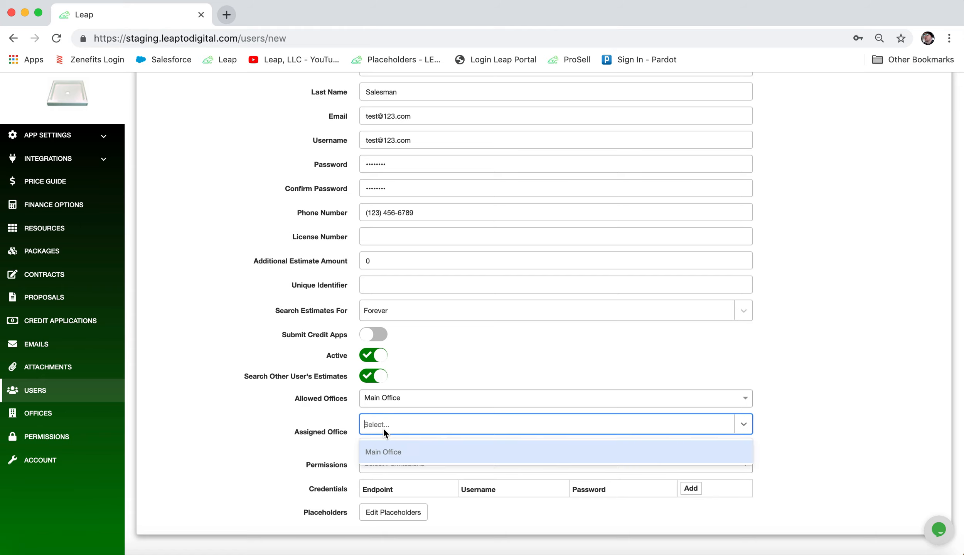
left_click(383, 452)
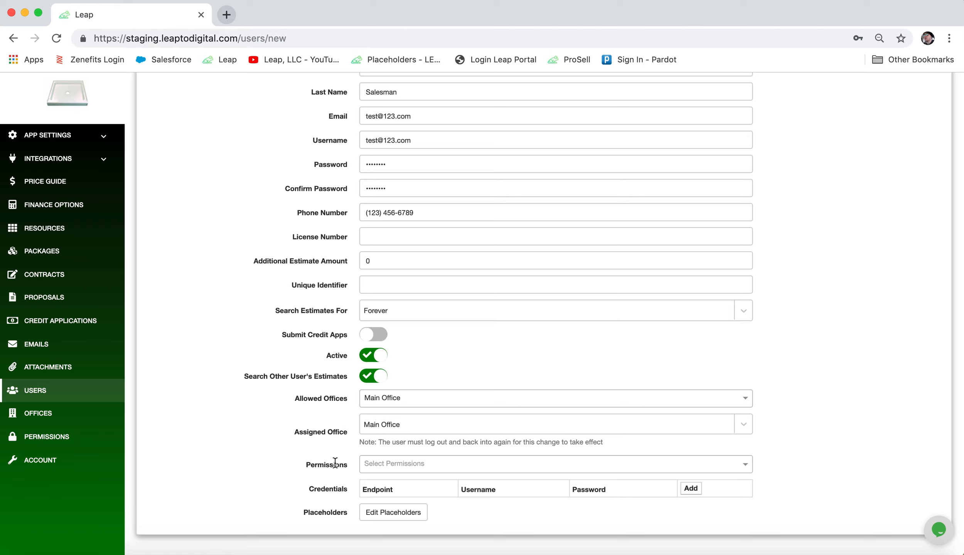
mouse_move(433, 470)
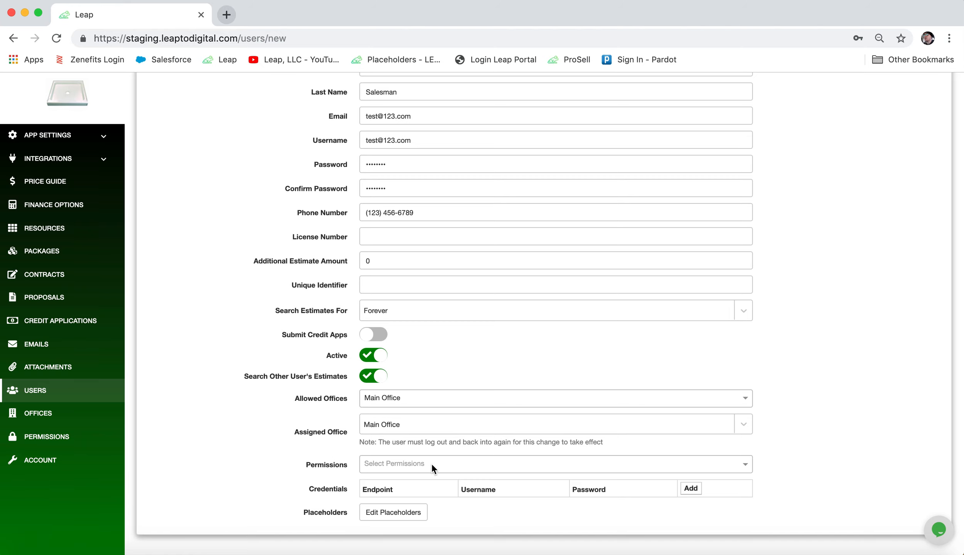
Select Sales Rep in the new user's Permissions list.
left_click(553, 464)
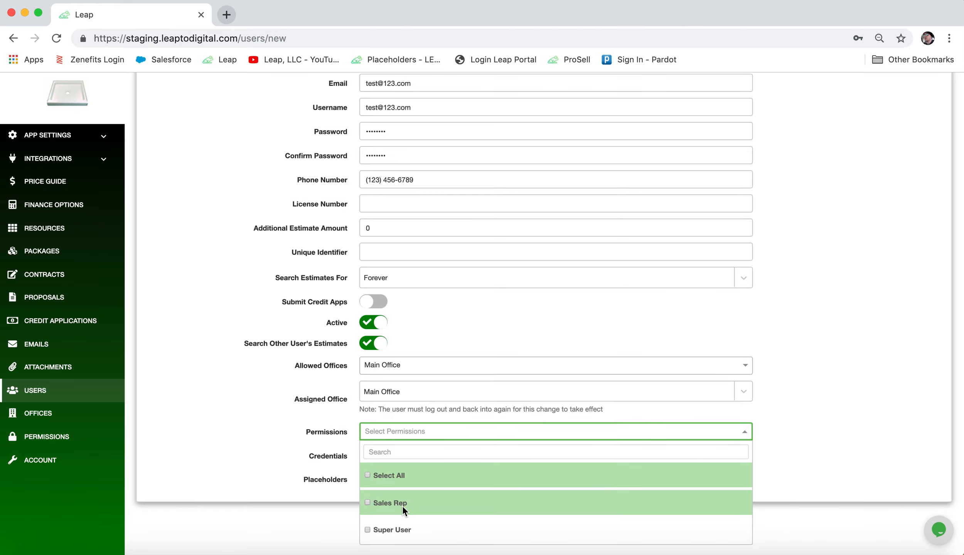
mouse_move(404, 519)
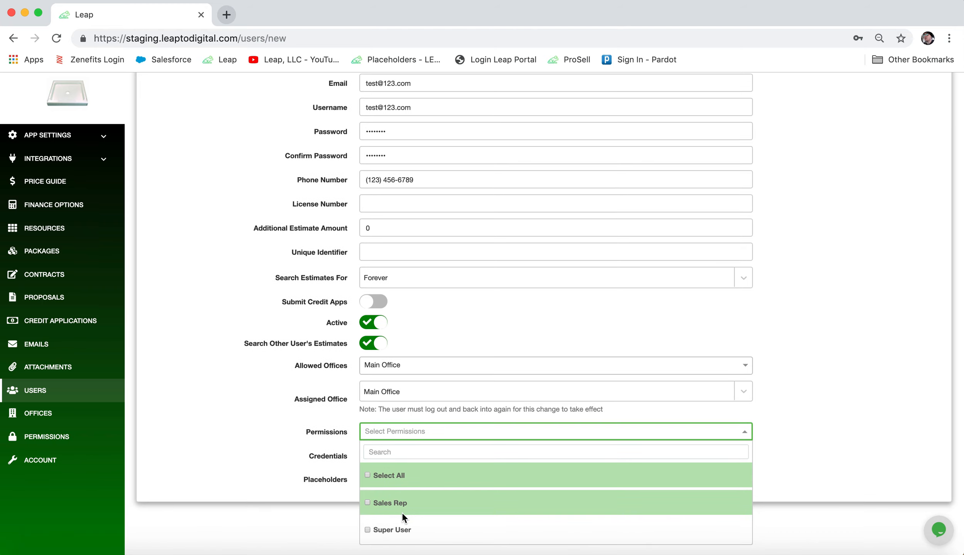
mouse_move(400, 530)
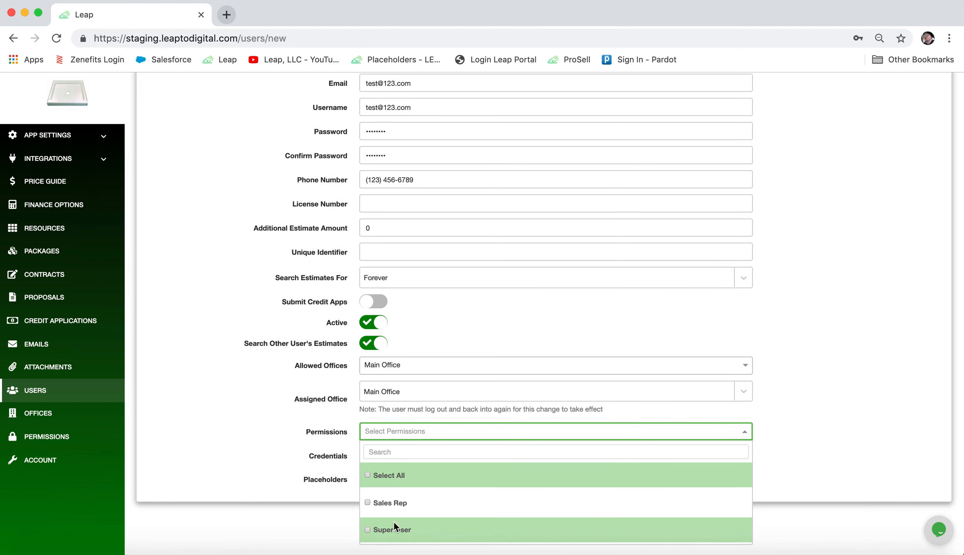
left_click(390, 503)
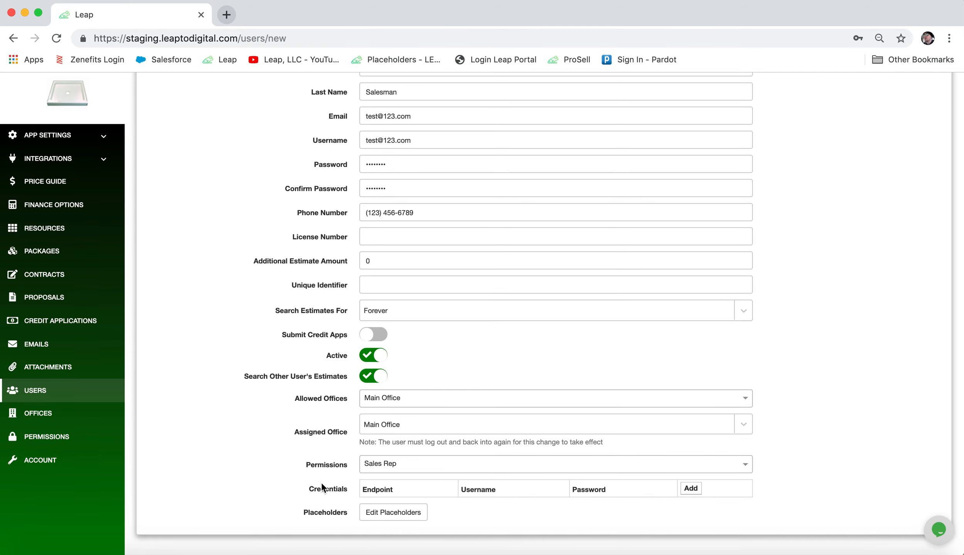
Add a credentials entry with Salesforce as its endpoint.
left_click(690, 488)
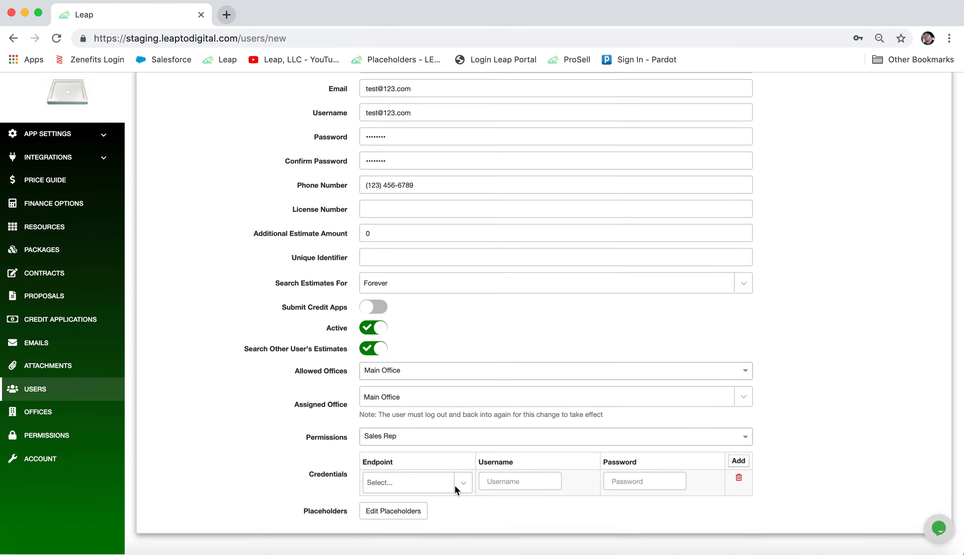
left_click(409, 482)
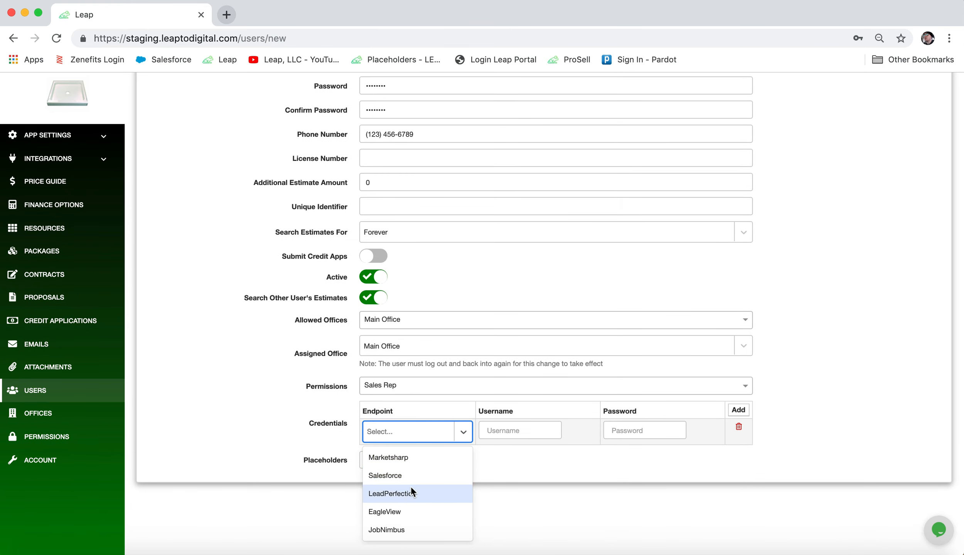
mouse_move(420, 513)
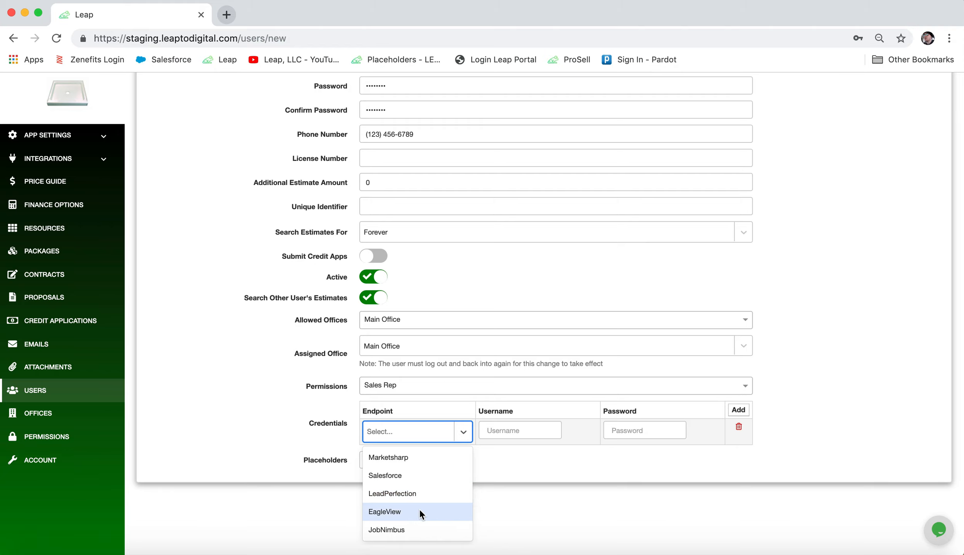
mouse_move(411, 530)
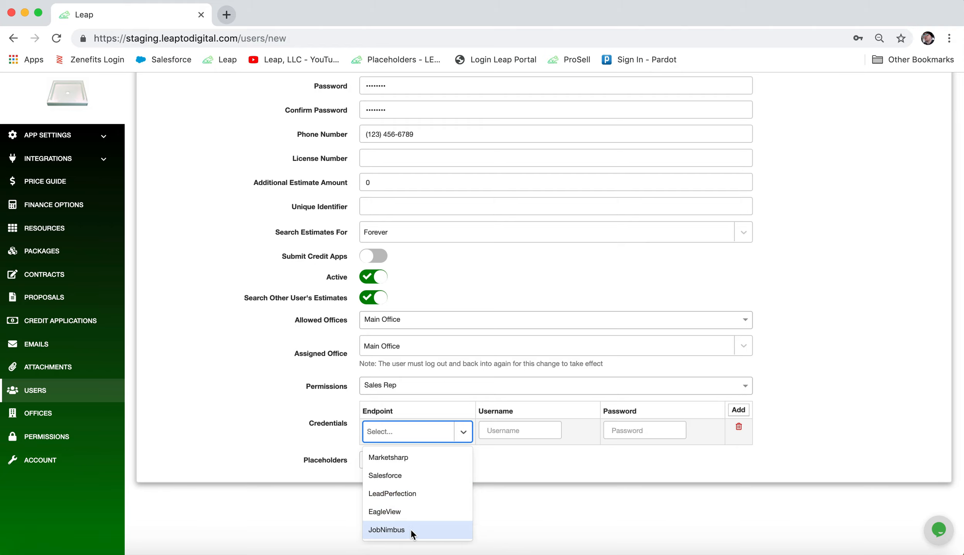
left_click(385, 475)
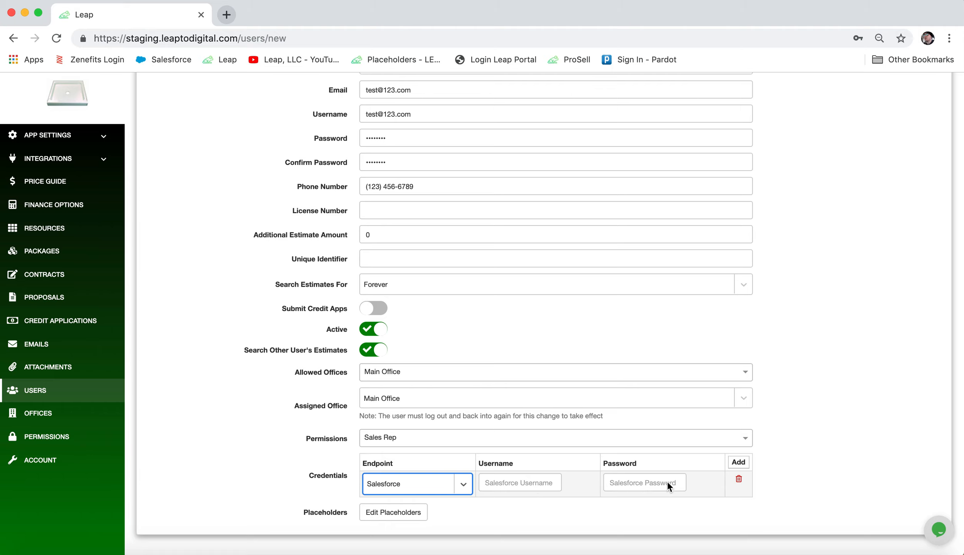
mouse_move(892, 408)
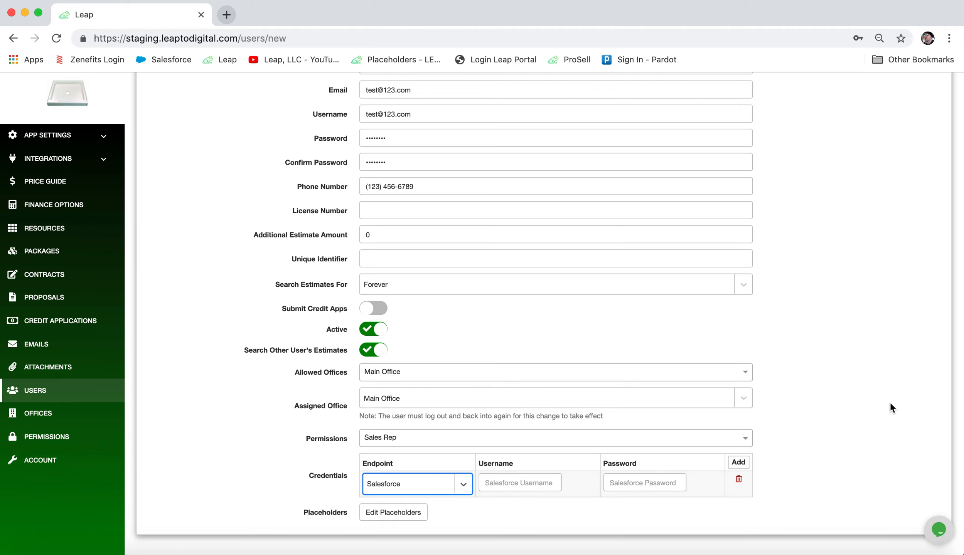
mouse_move(516, 520)
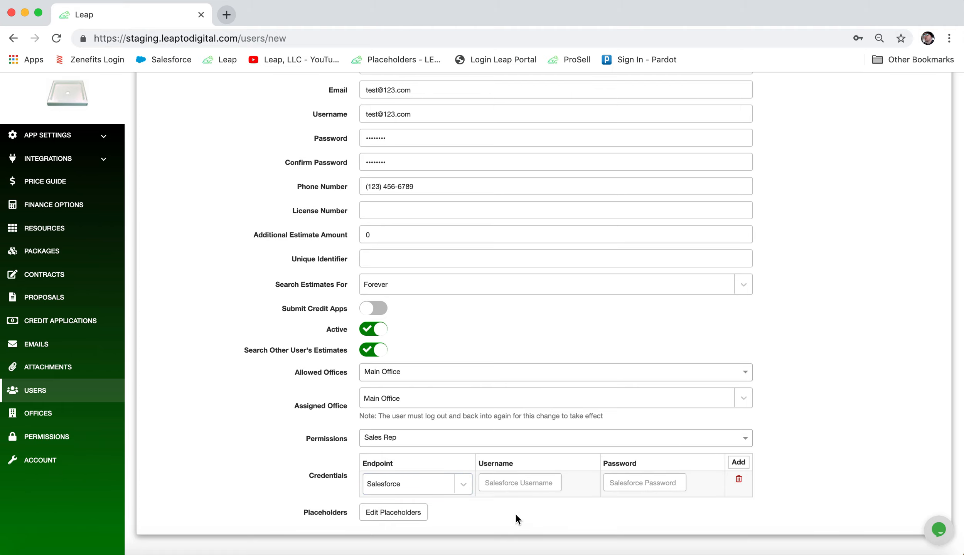
left_click(393, 512)
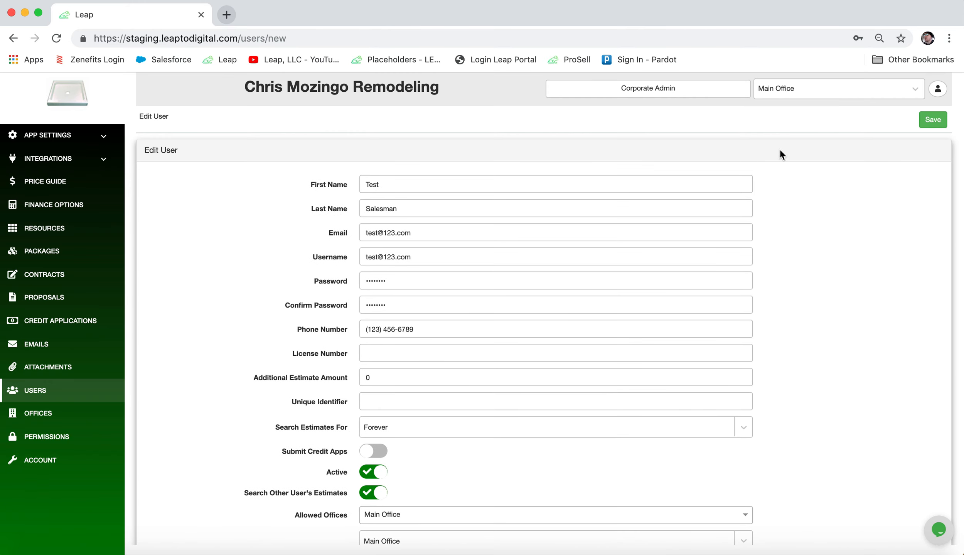
mouse_move(154, 377)
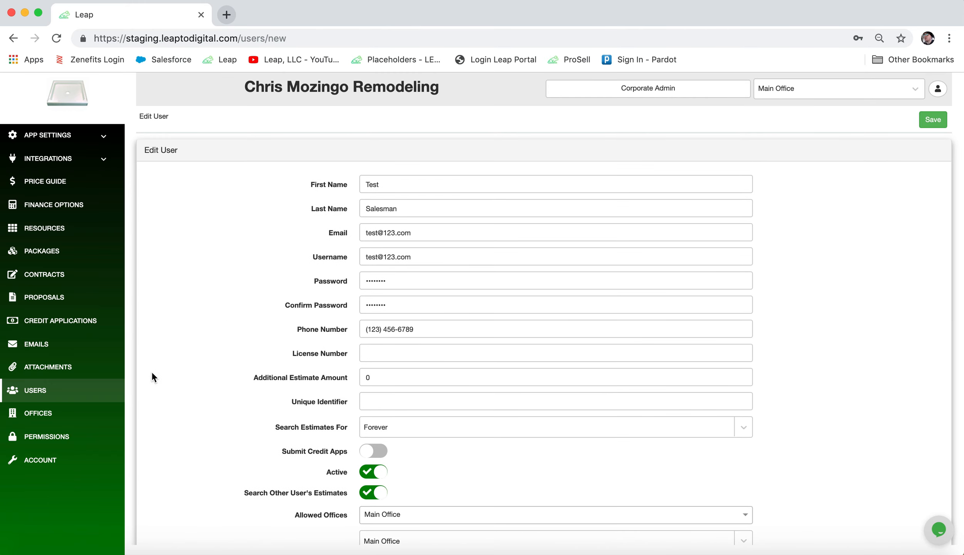
Save the Test Salesman user and dismiss Chrome's save-password popup.
left_click(932, 119)
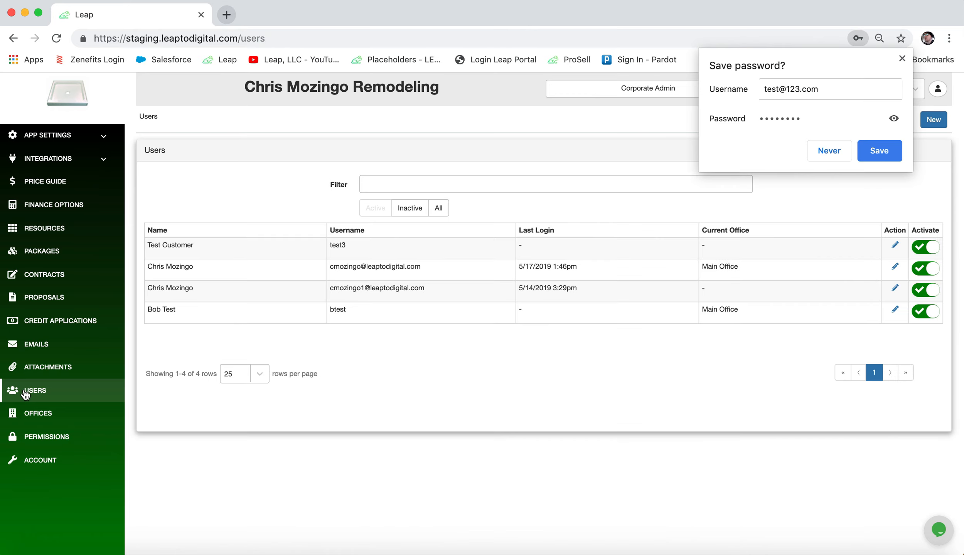
left_click(901, 59)
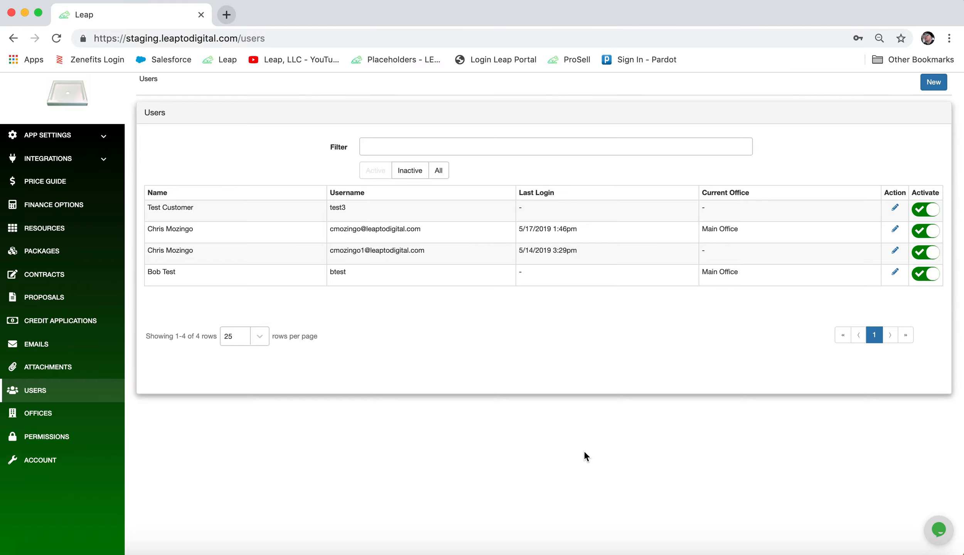
mouse_move(578, 456)
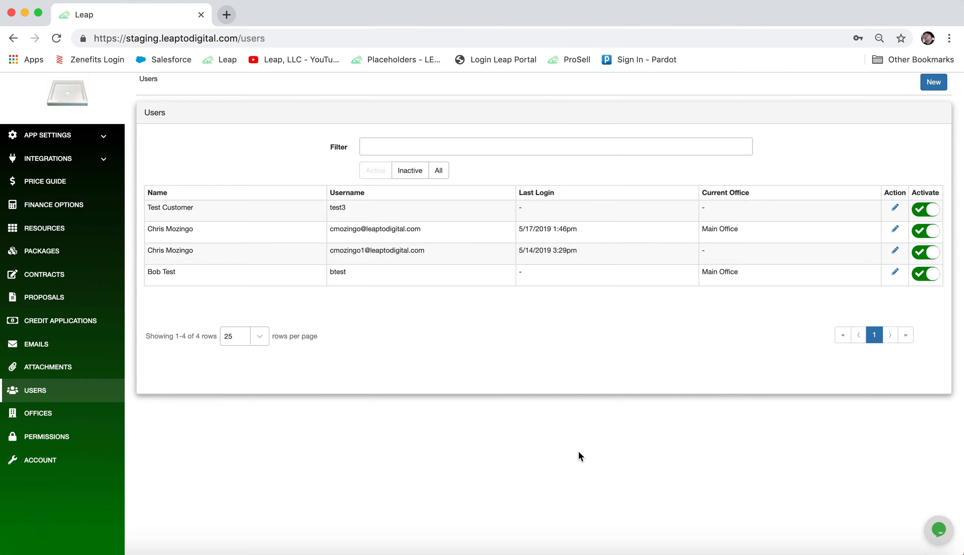